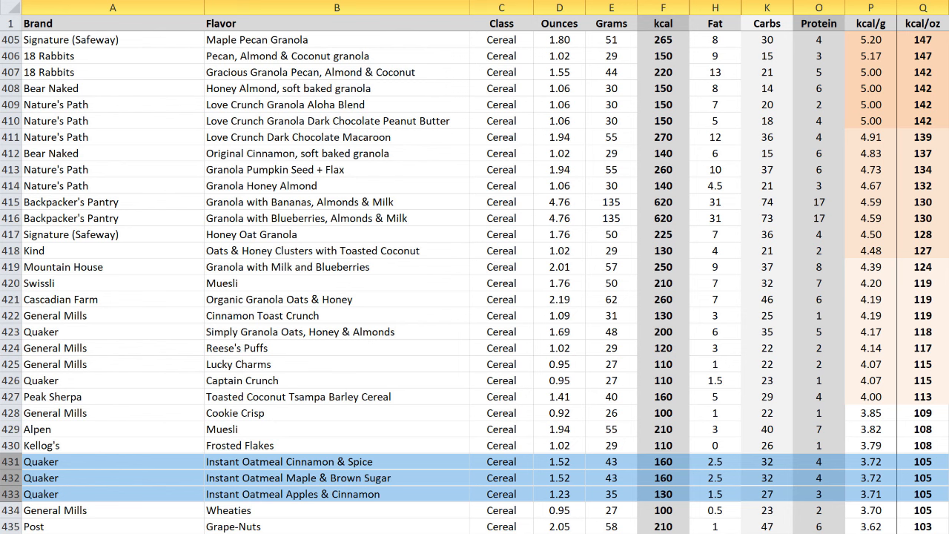
pyautogui.scroll(-3)
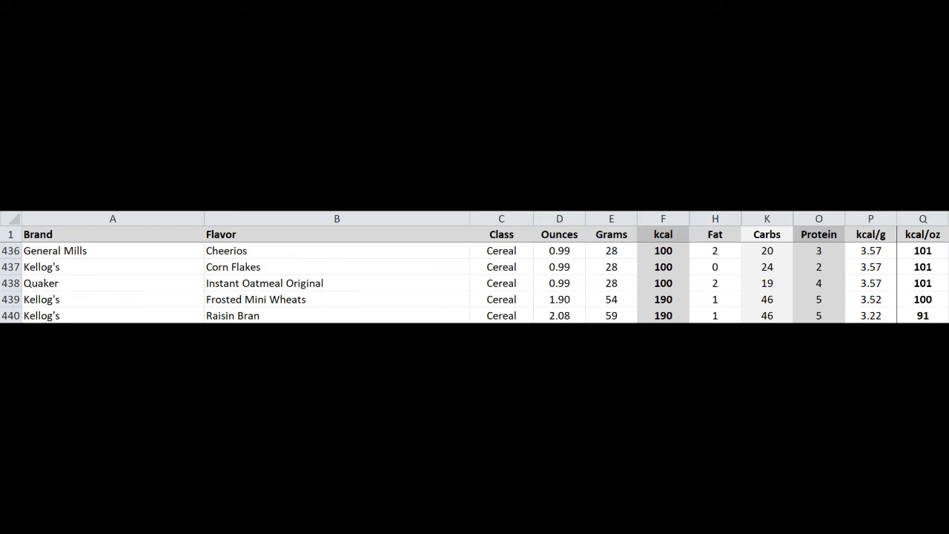